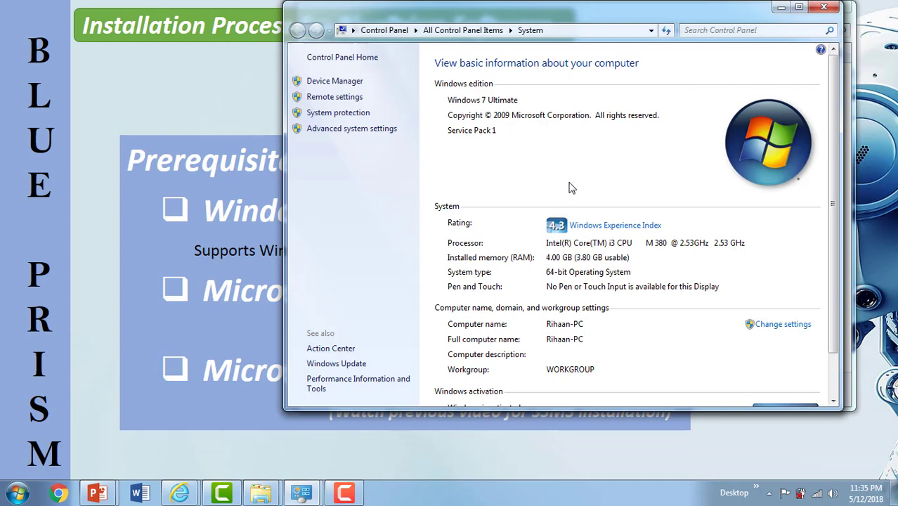
pyautogui.moveTo(477, 101)
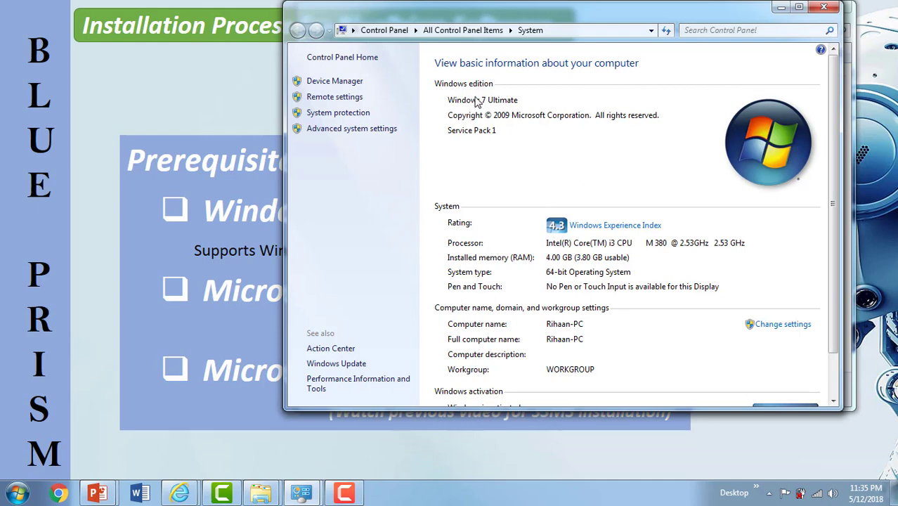
pyautogui.moveTo(518, 104)
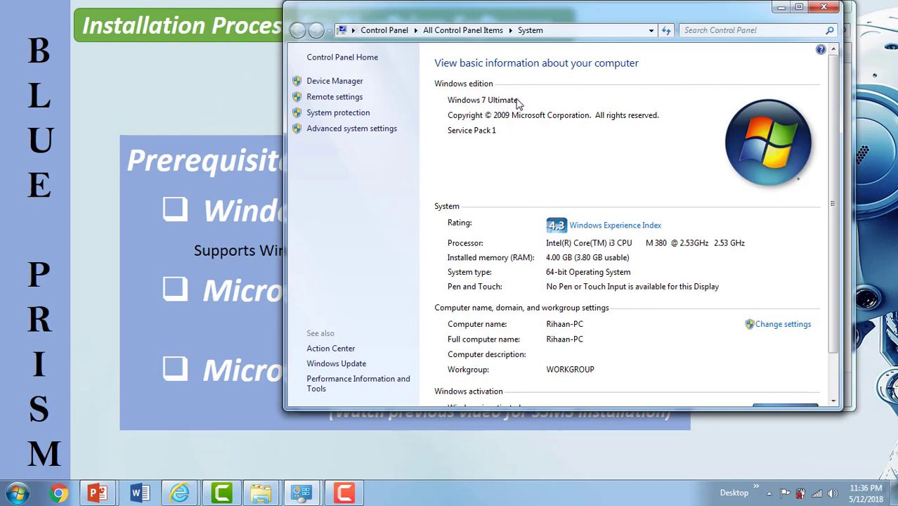
pyautogui.moveTo(492, 195)
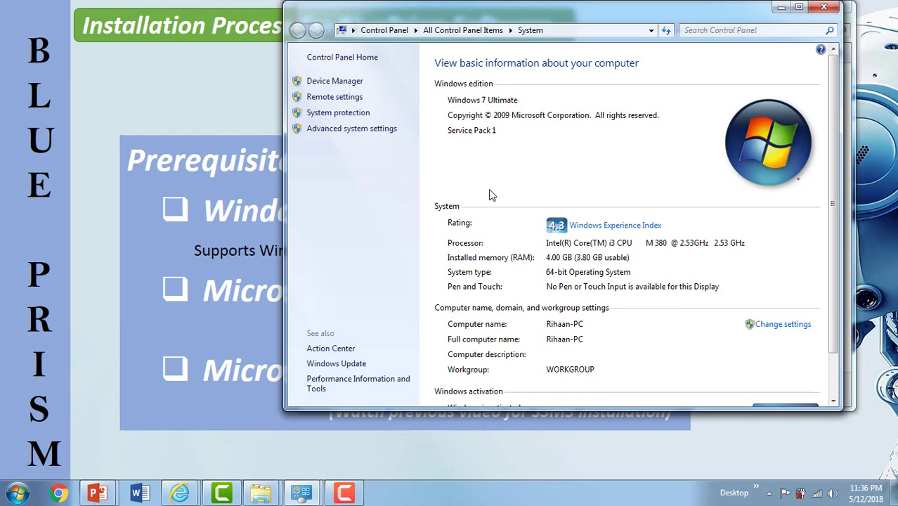
pyautogui.moveTo(575, 288)
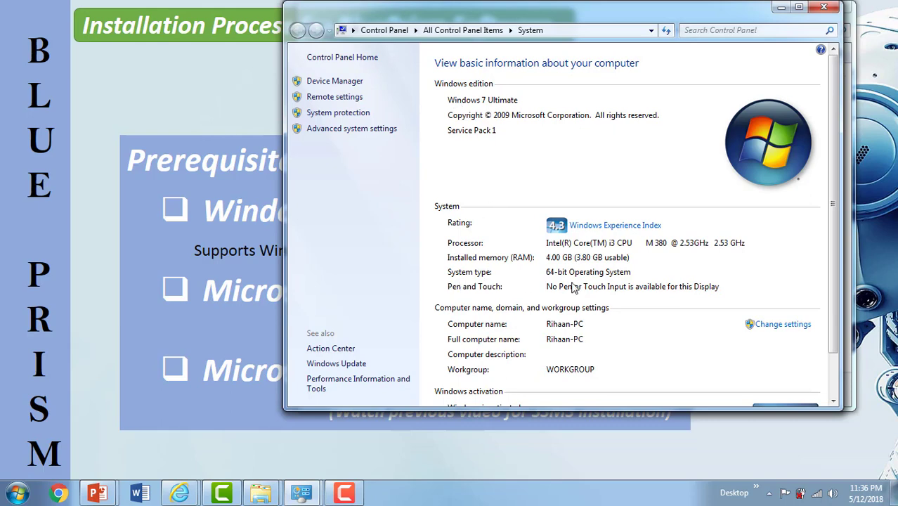
pyautogui.moveTo(533, 265)
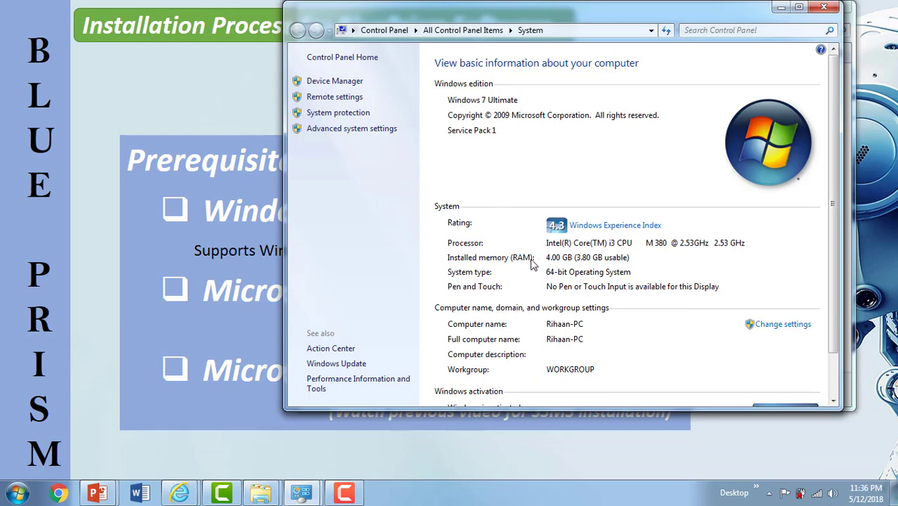
pyautogui.moveTo(547, 309)
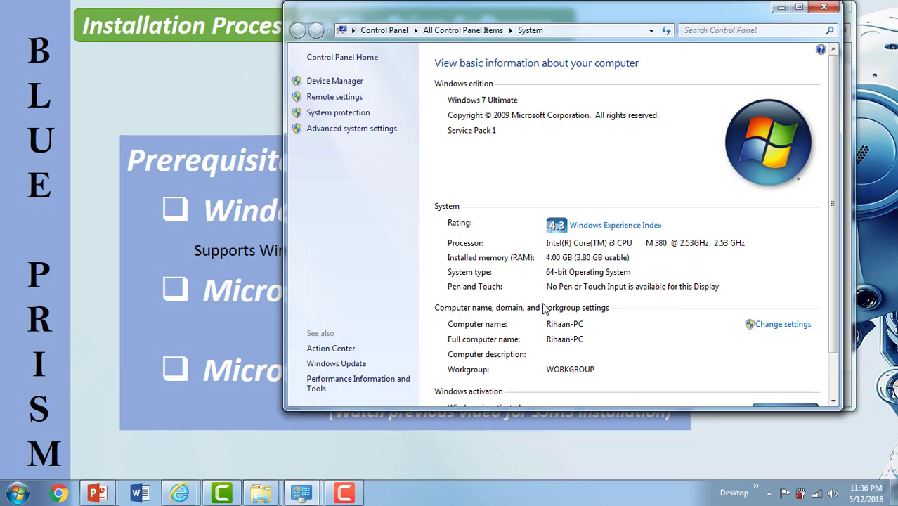
pyautogui.moveTo(524, 253)
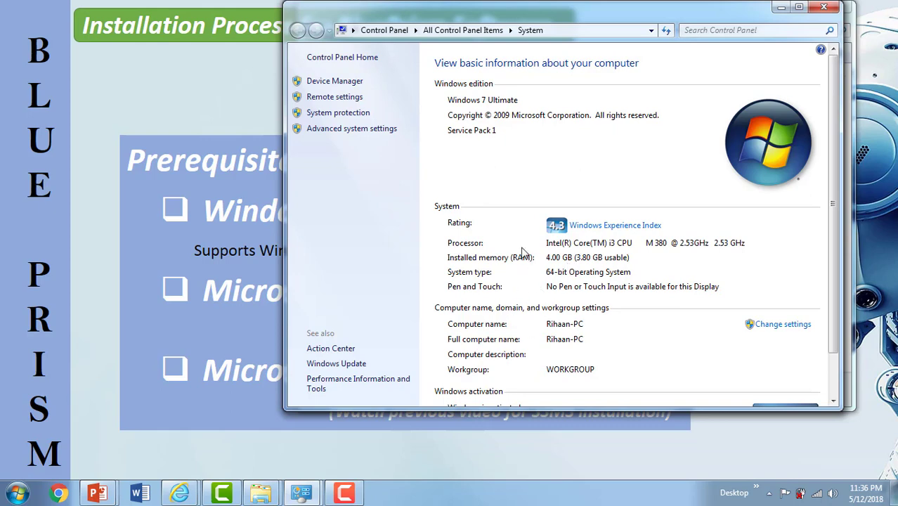
pyautogui.moveTo(652, 115)
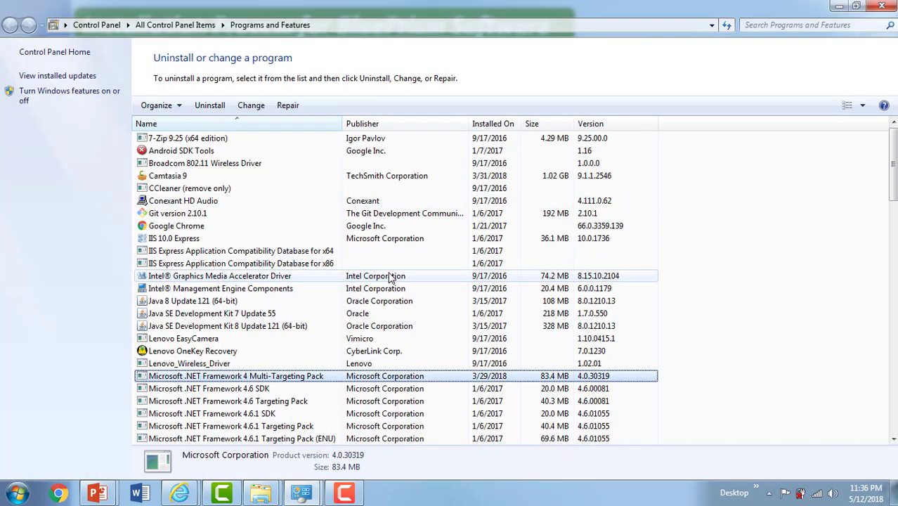
# Select a Microsoft .NET Framework entry in Programs and Features to check its version.
pyautogui.click(209, 388)
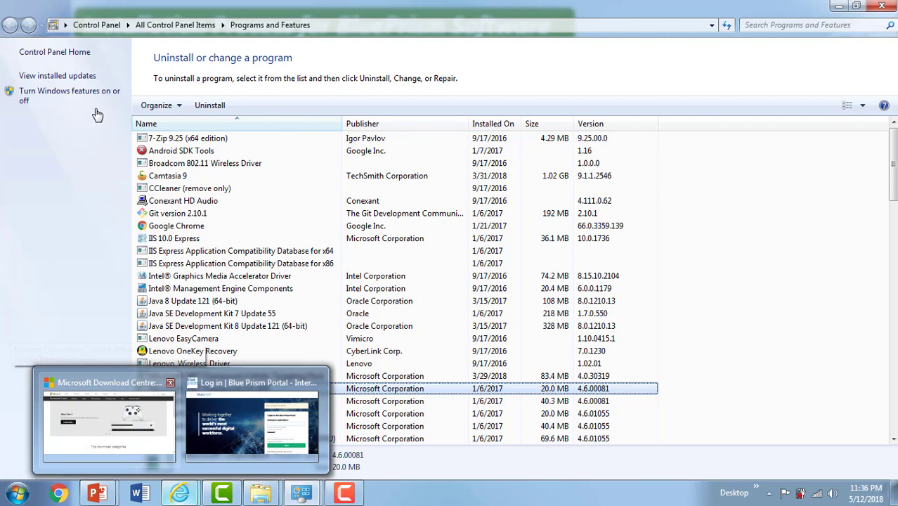
# Navigate the Microsoft Download Center to the .NET Framework 4.5 download page and check its language.
pyautogui.click(108, 421)
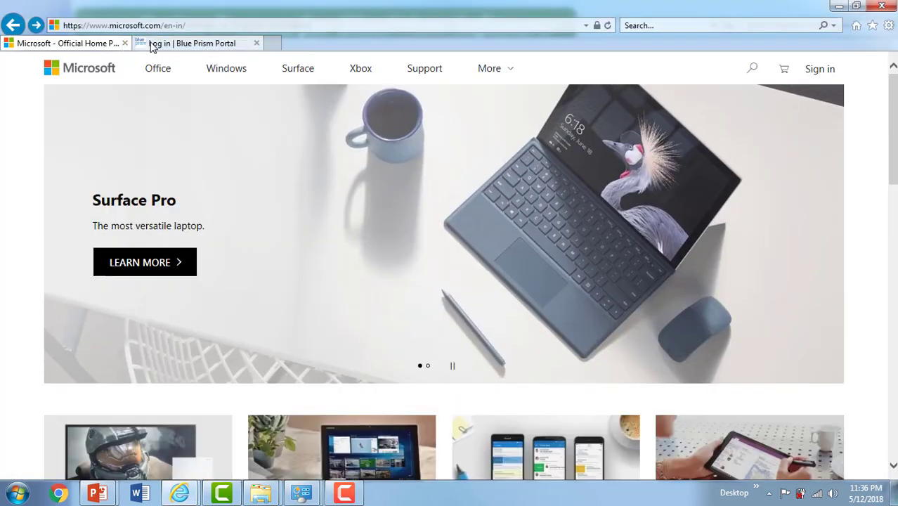
pyautogui.scroll(-3)
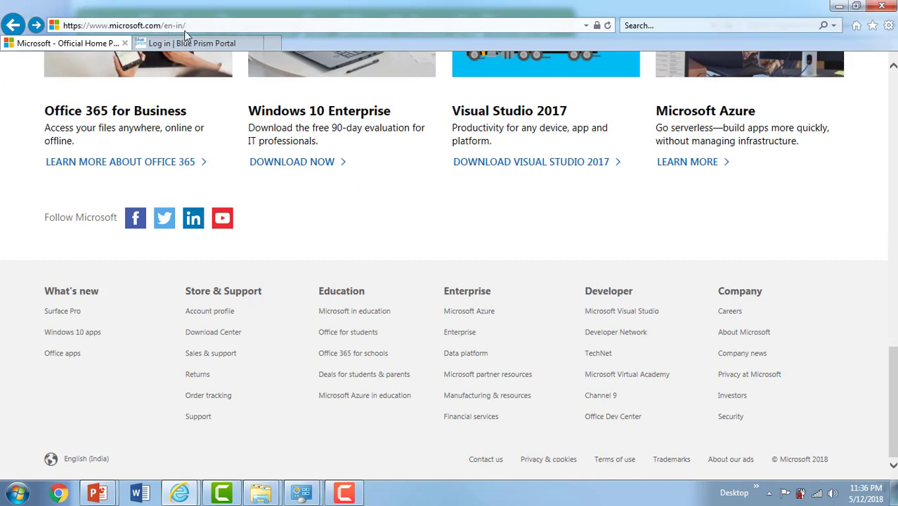
pyautogui.moveTo(213, 332)
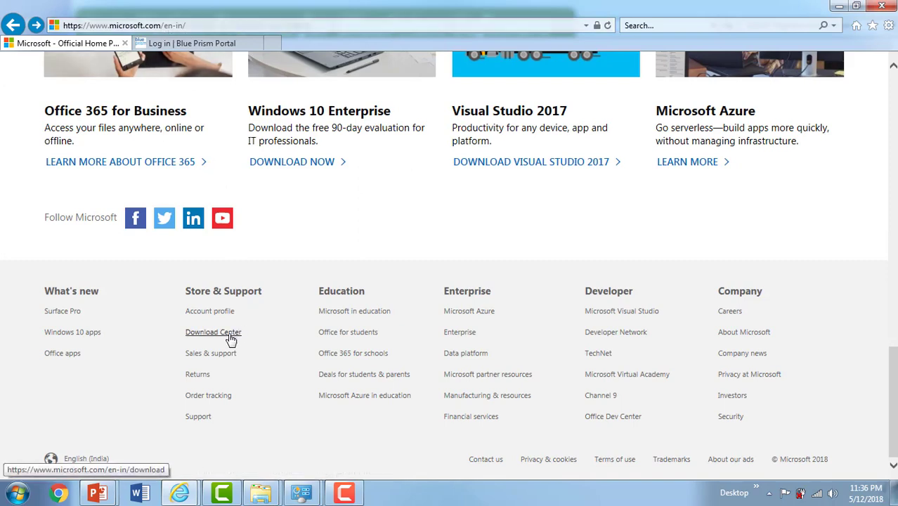
pyautogui.click(213, 332)
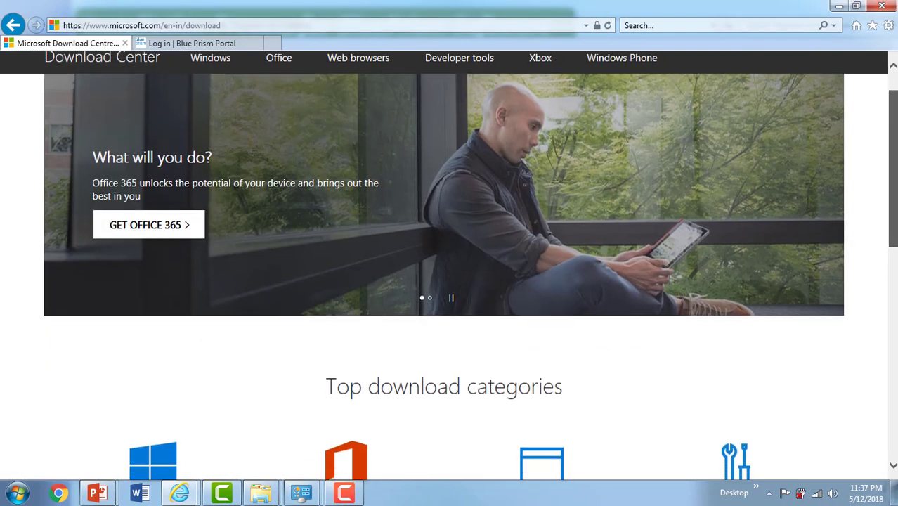
pyautogui.scroll(-3)
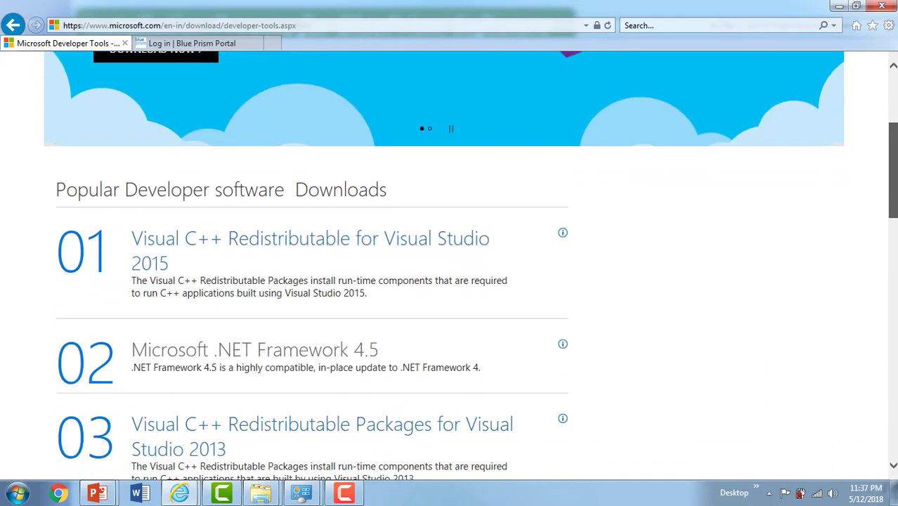
pyautogui.moveTo(343, 363)
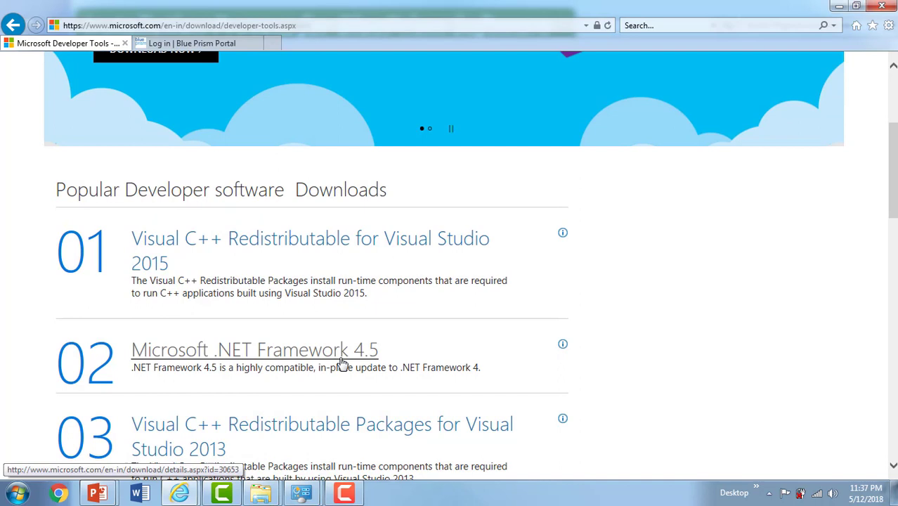
pyautogui.click(255, 350)
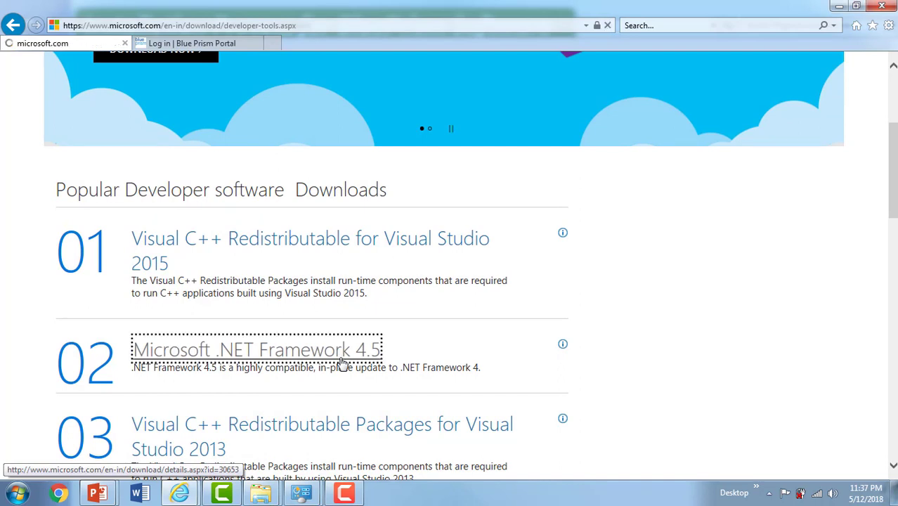
pyautogui.click(257, 349)
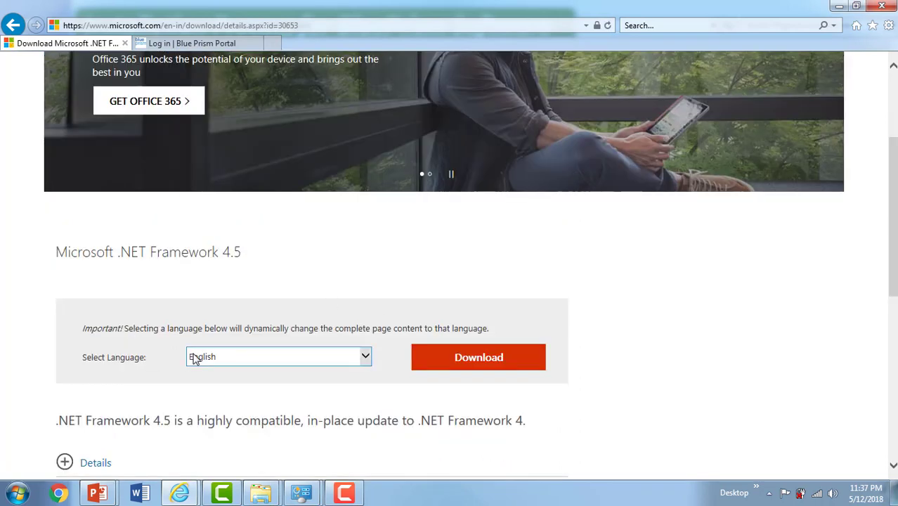
pyautogui.moveTo(431, 391)
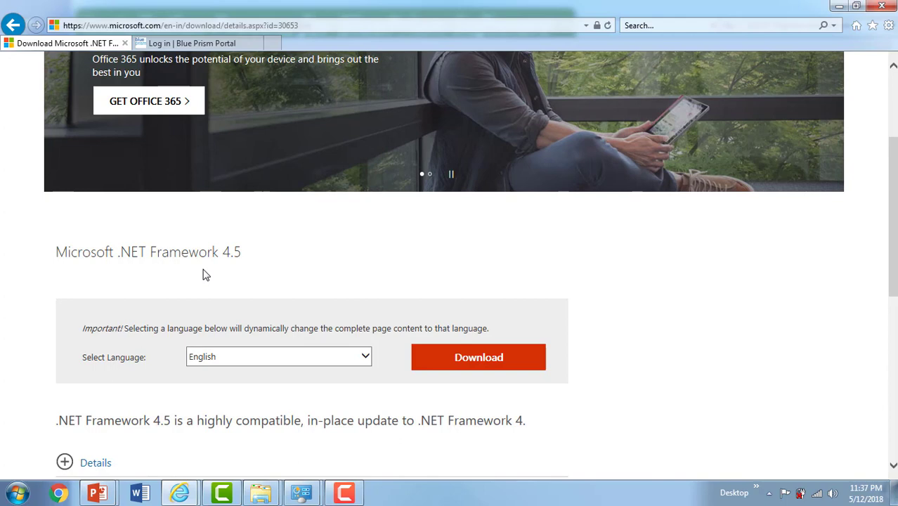
pyautogui.moveTo(312, 381)
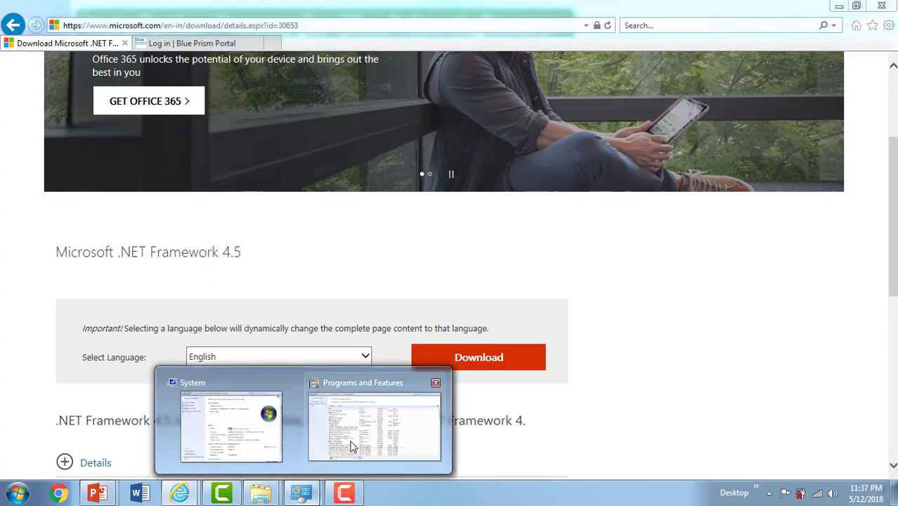
pyautogui.click(374, 422)
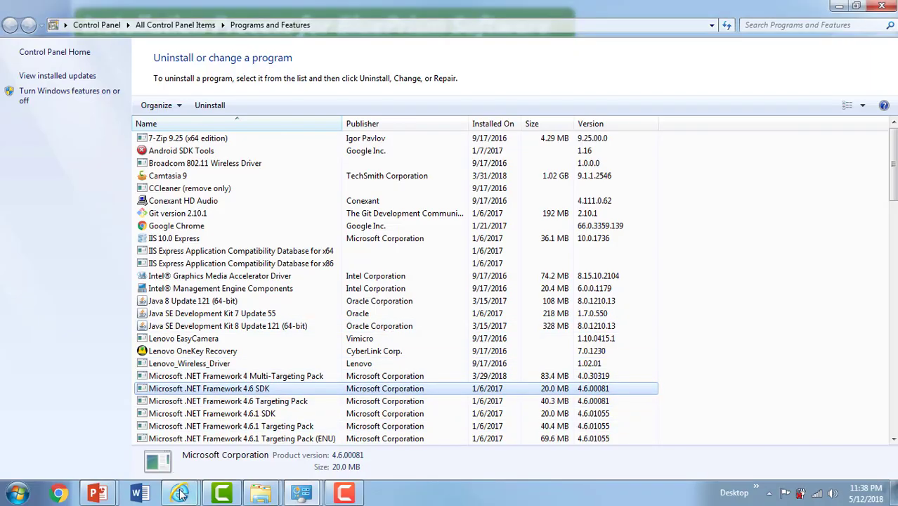
pyautogui.click(180, 492)
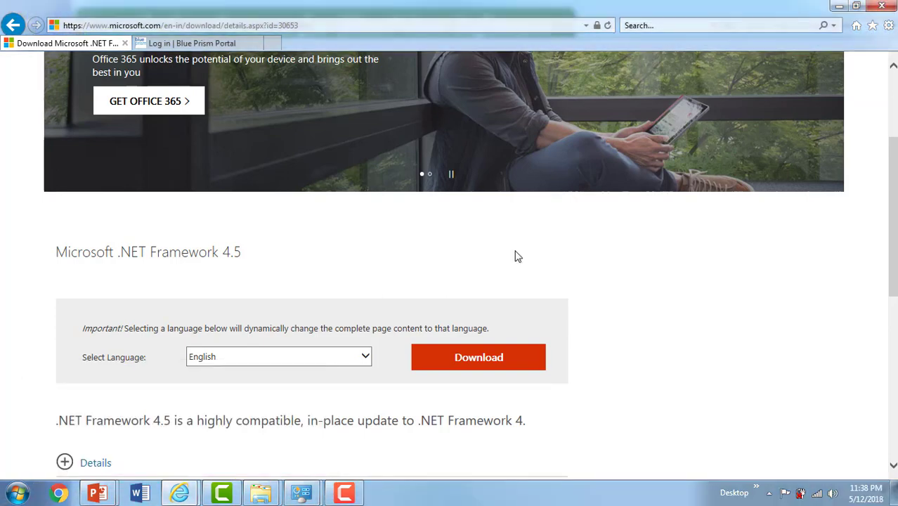
# Search microsoft.com for 'sql server' and browse results topped by SQL Server 2017.
pyautogui.scroll(3)
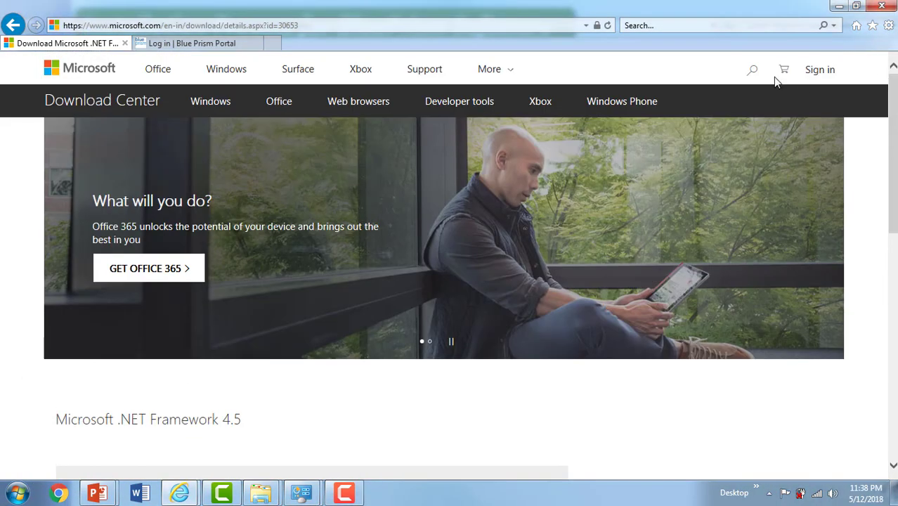
pyautogui.click(752, 70)
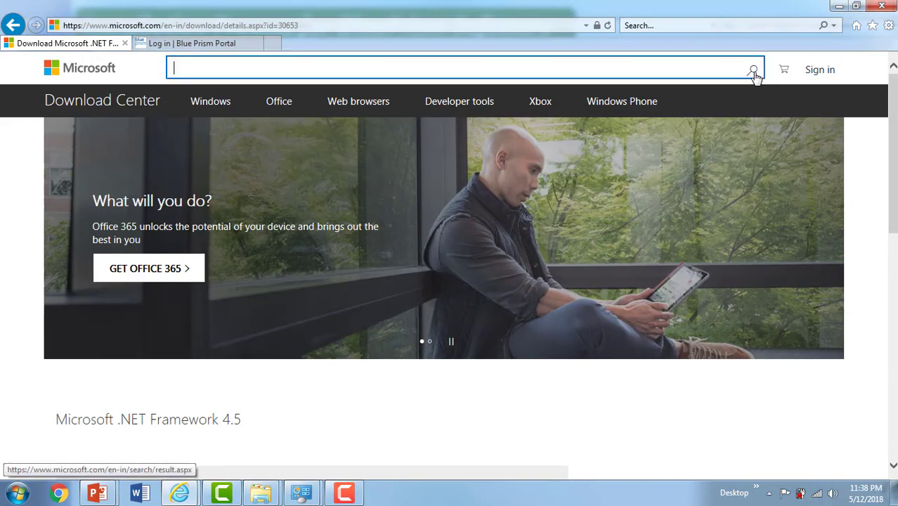
pyautogui.write('sql se')
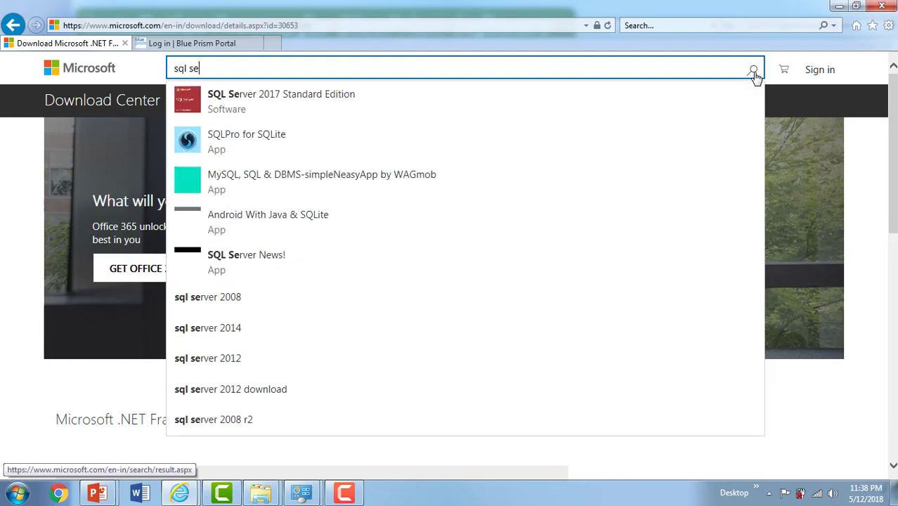
pyautogui.write('rver')
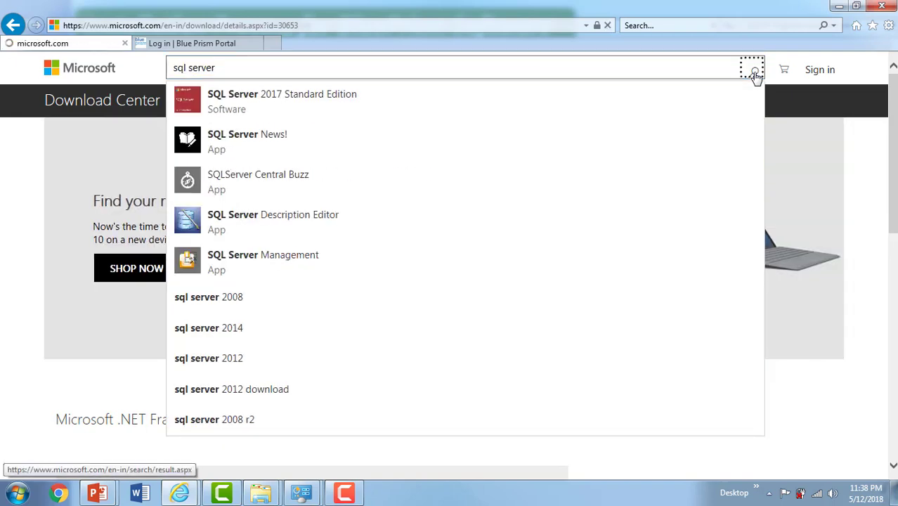
pyautogui.click(756, 73)
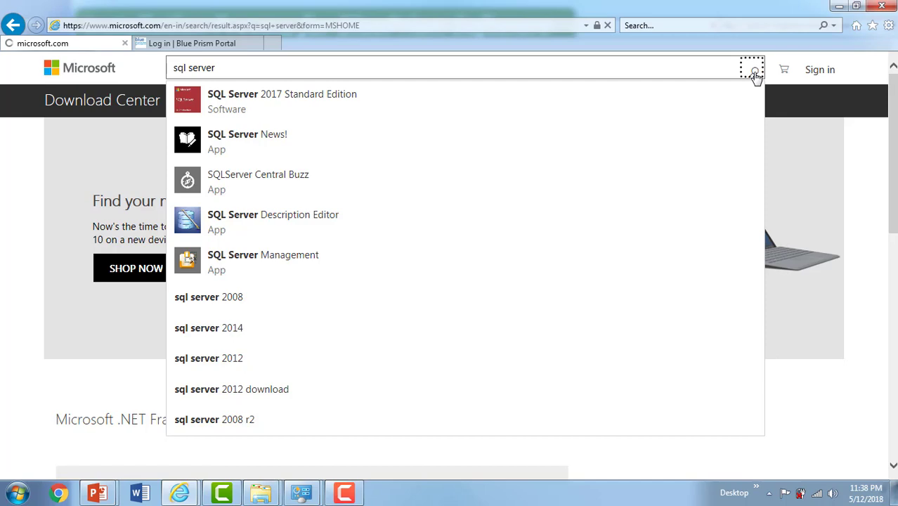
pyautogui.click(753, 68)
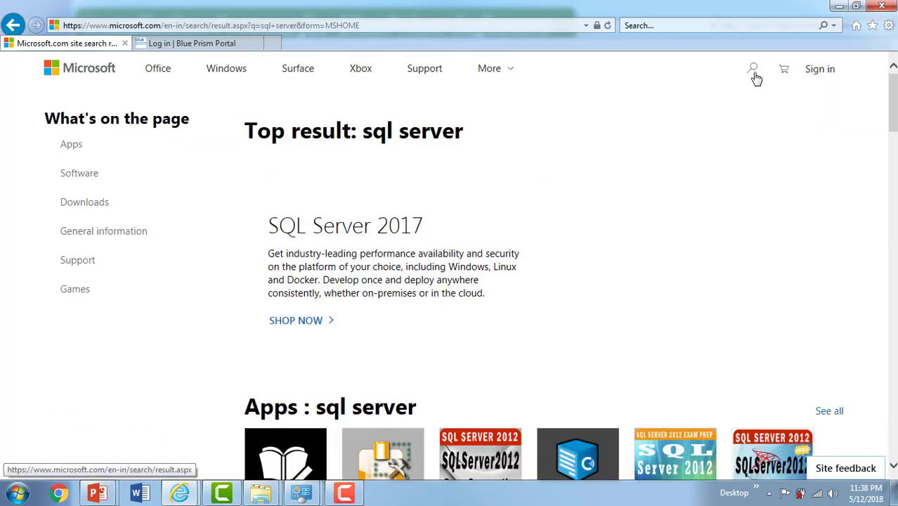
pyautogui.scroll(-3)
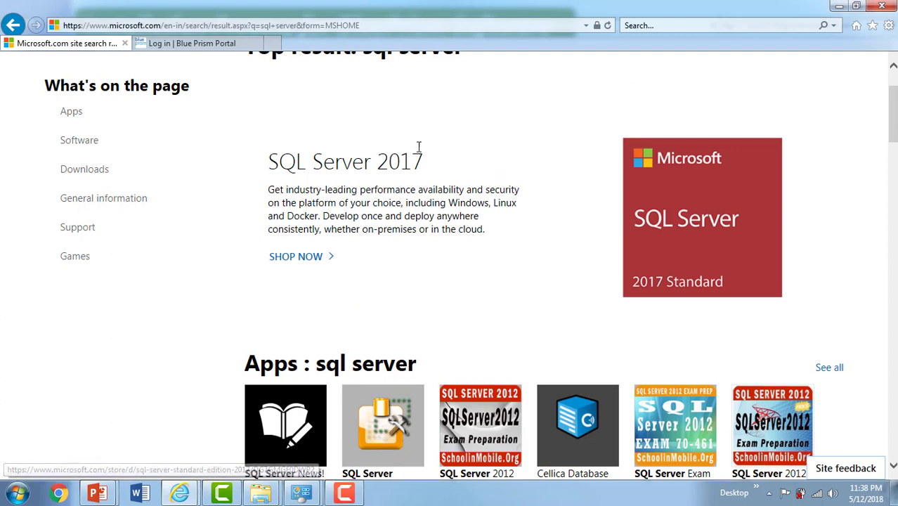
pyautogui.moveTo(393, 152)
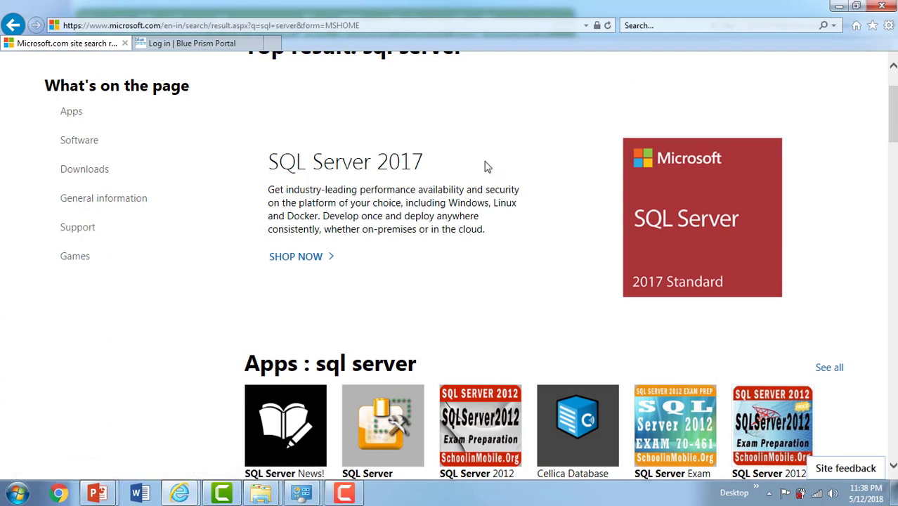
pyautogui.moveTo(557, 193)
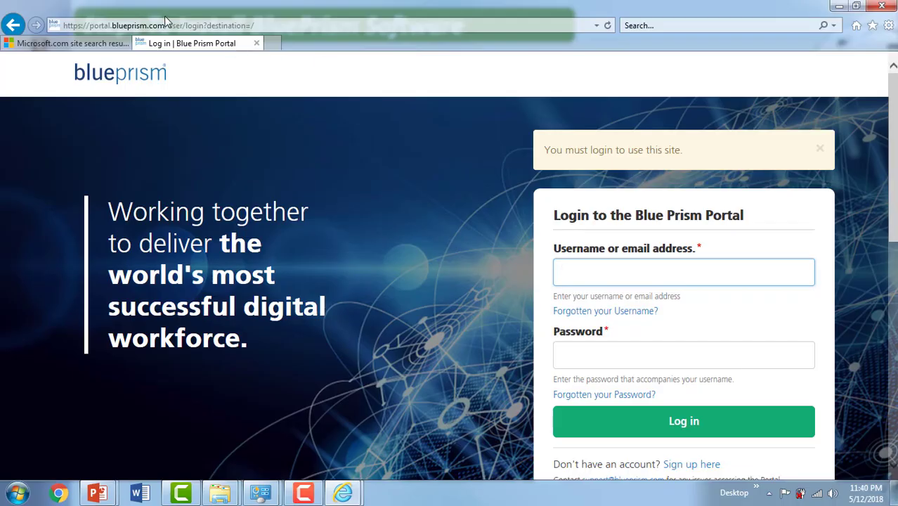
# View the Blue Prism Portal login form with its Username and Password fields.
pyautogui.click(684, 272)
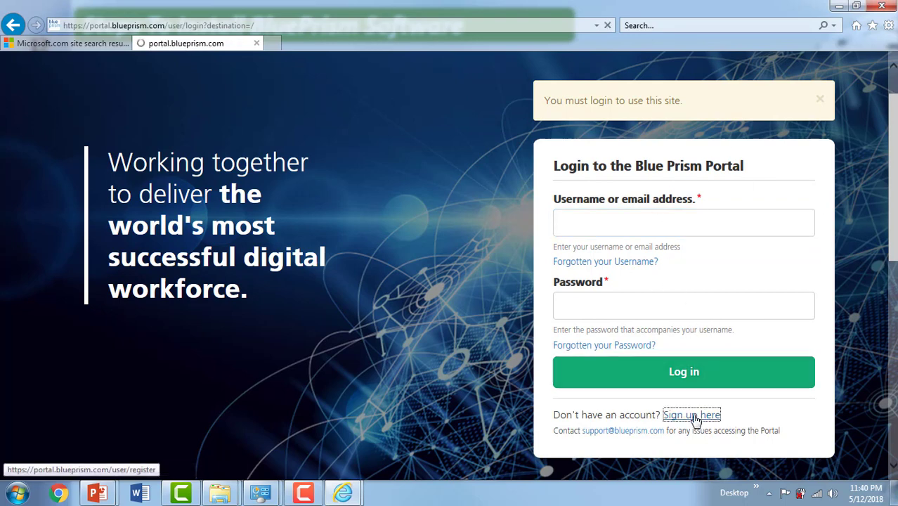
# Open the Create new account form, scroll through it, and select the Email address field.
pyautogui.click(691, 414)
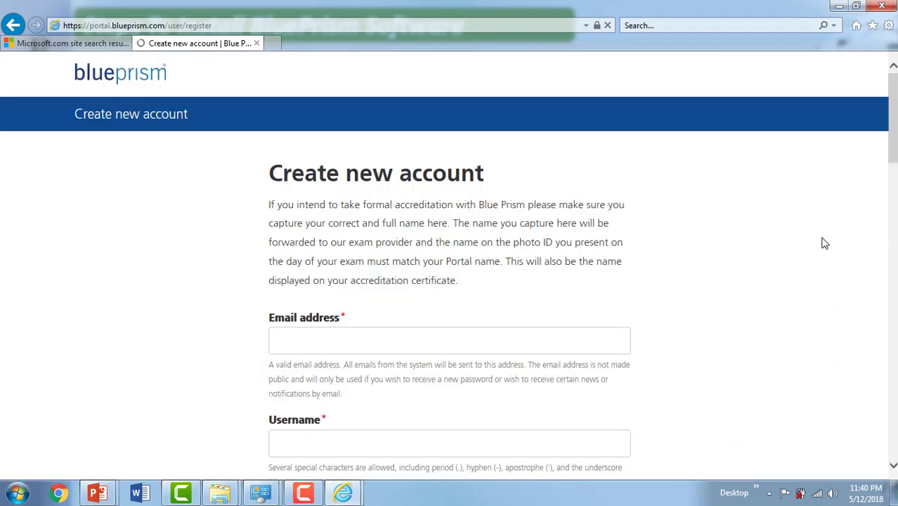
pyautogui.scroll(-3)
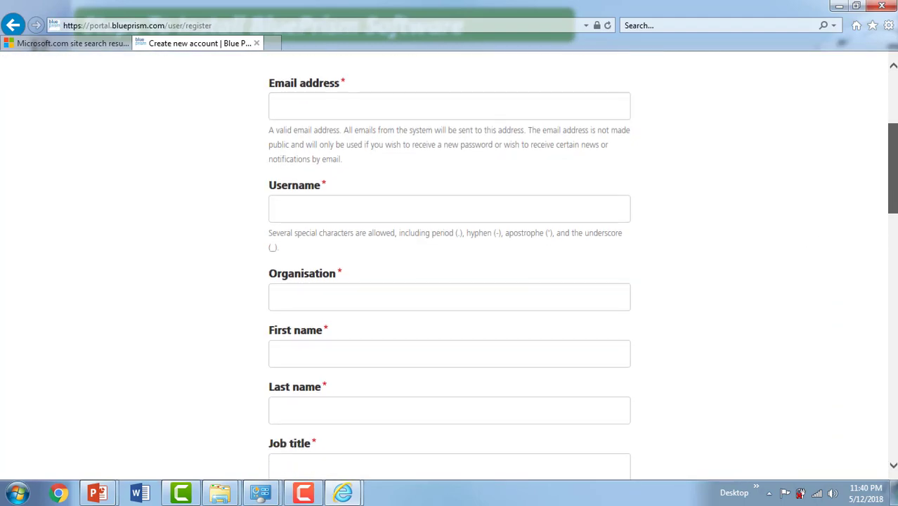
pyautogui.scroll(-3)
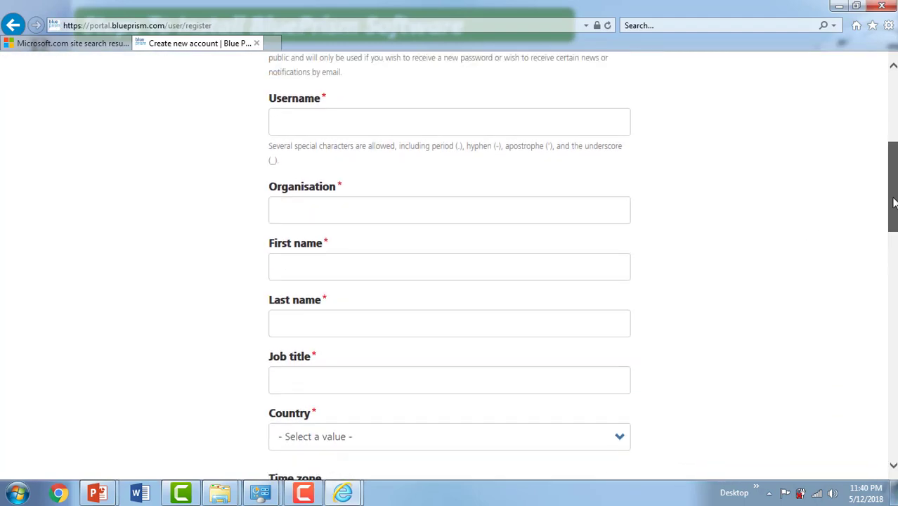
pyautogui.scroll(3)
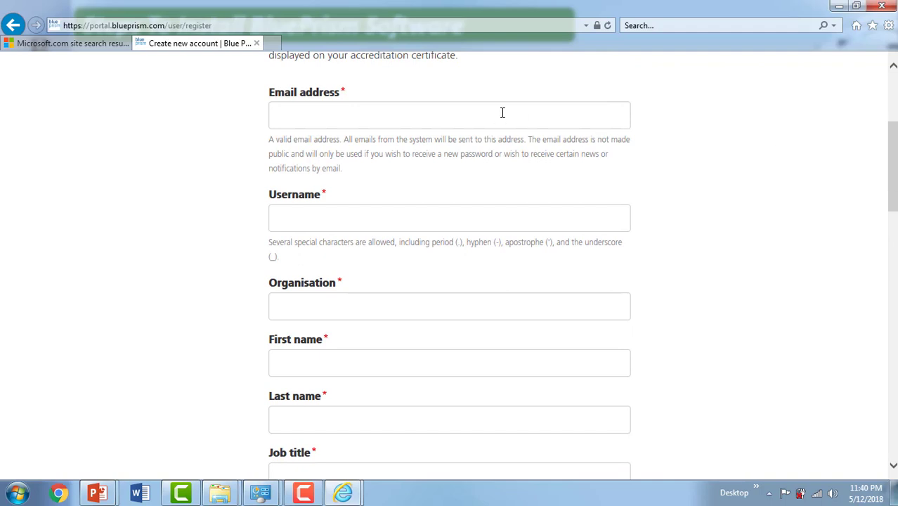
pyautogui.click(449, 115)
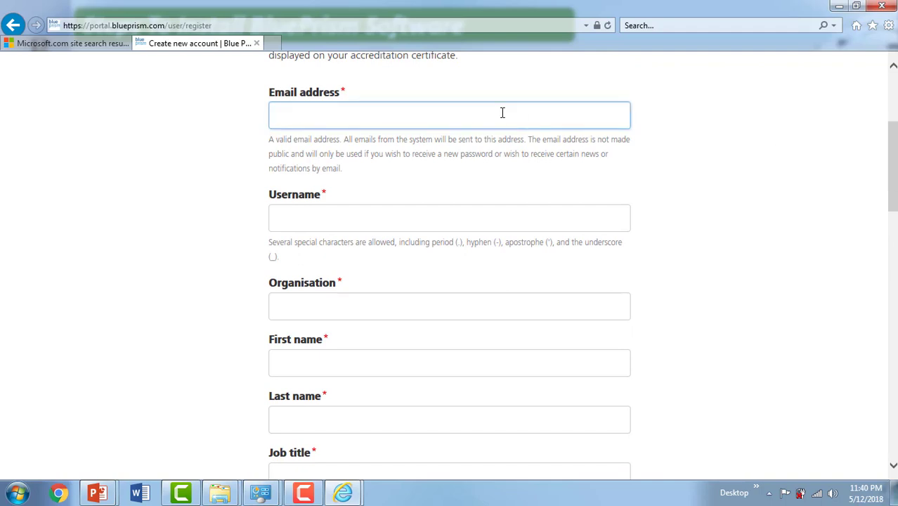
pyautogui.scroll(-3)
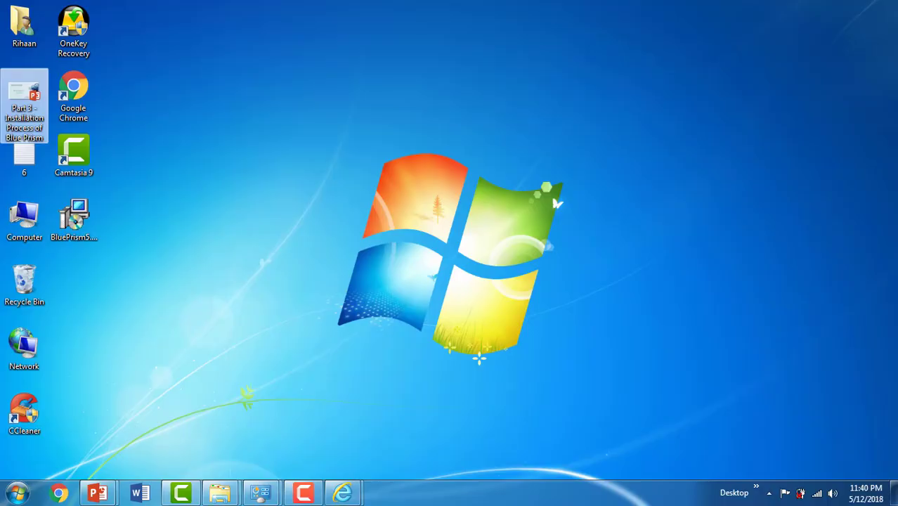
# Launch BluePrism5.0.12_x64.msi from the desktop and run it past the security warning.
pyautogui.click(74, 217)
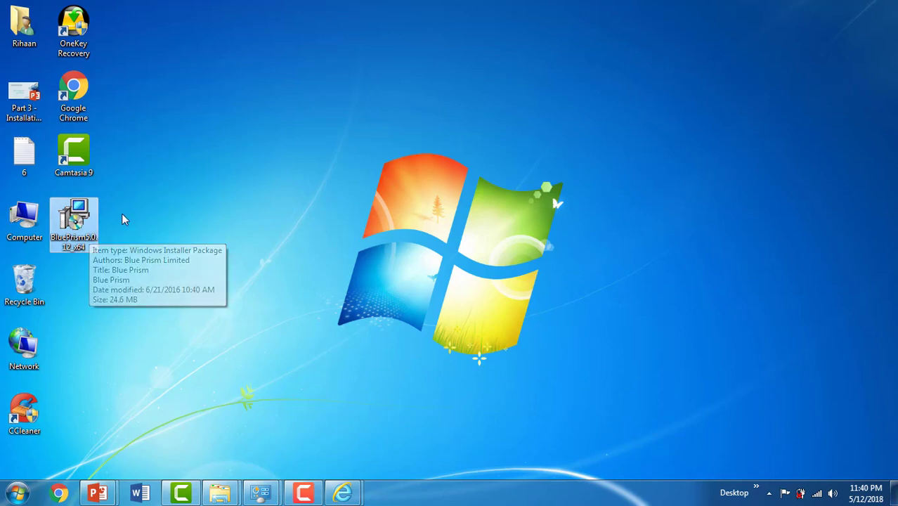
pyautogui.moveTo(83, 253)
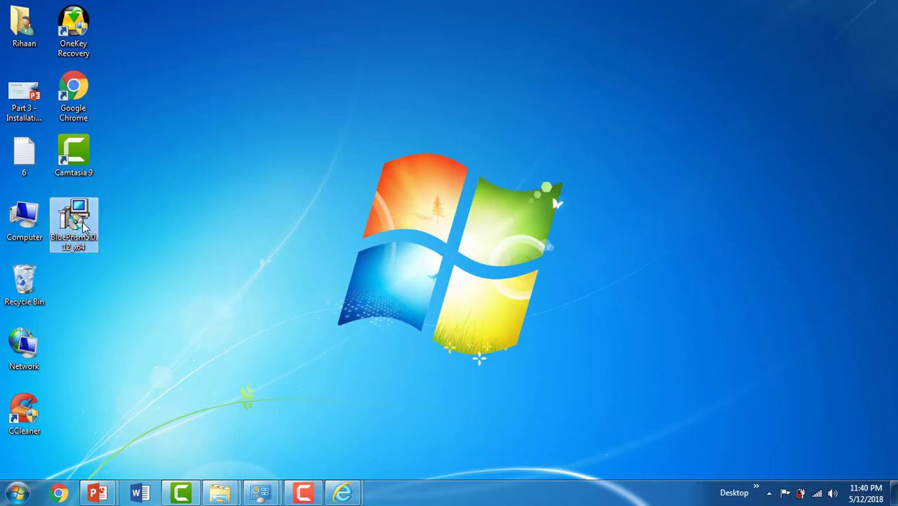
pyautogui.moveTo(74, 222)
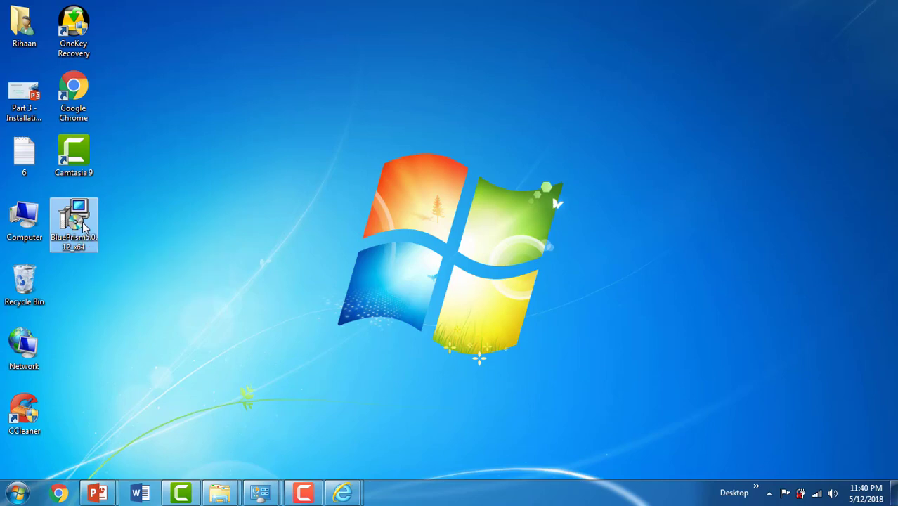
pyautogui.doubleClick(73, 218)
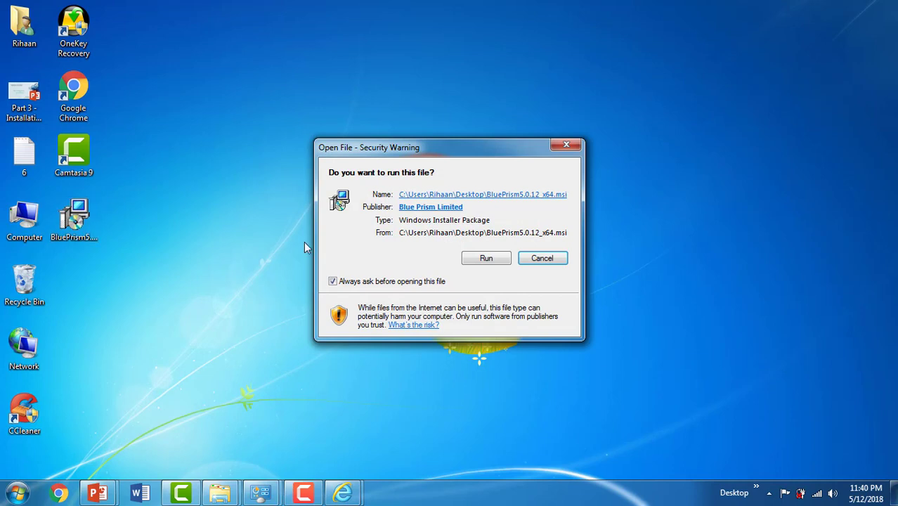
pyautogui.moveTo(407, 180)
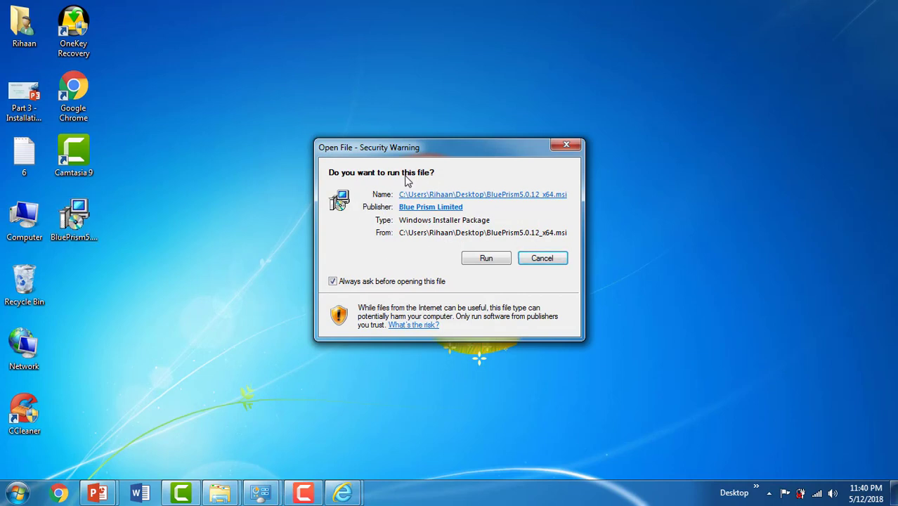
pyautogui.click(486, 257)
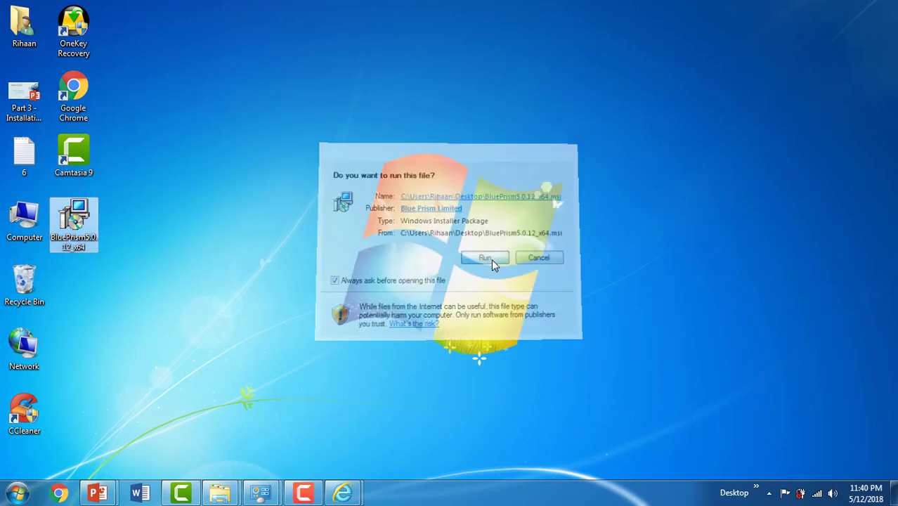
# Get past the setup wizard's welcome page and accept the license agreement with 'I Agree'.
pyautogui.click(484, 258)
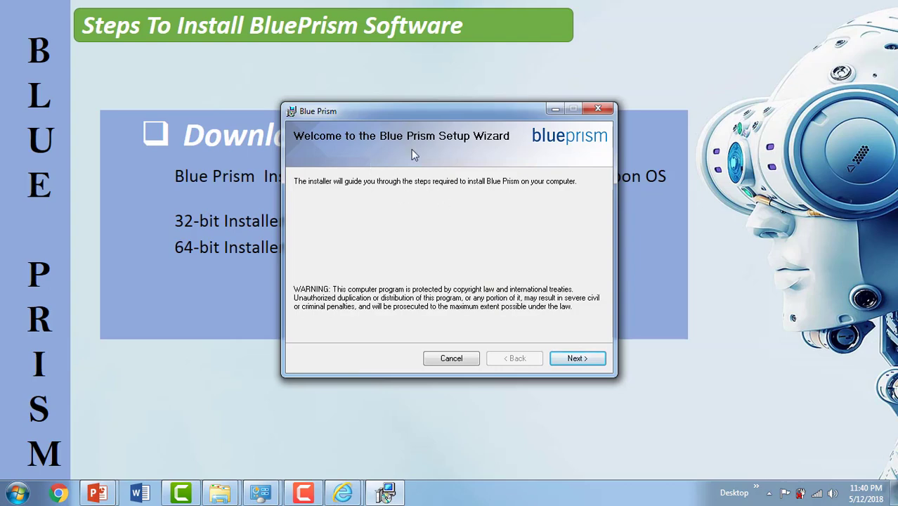
pyautogui.moveTo(436, 161)
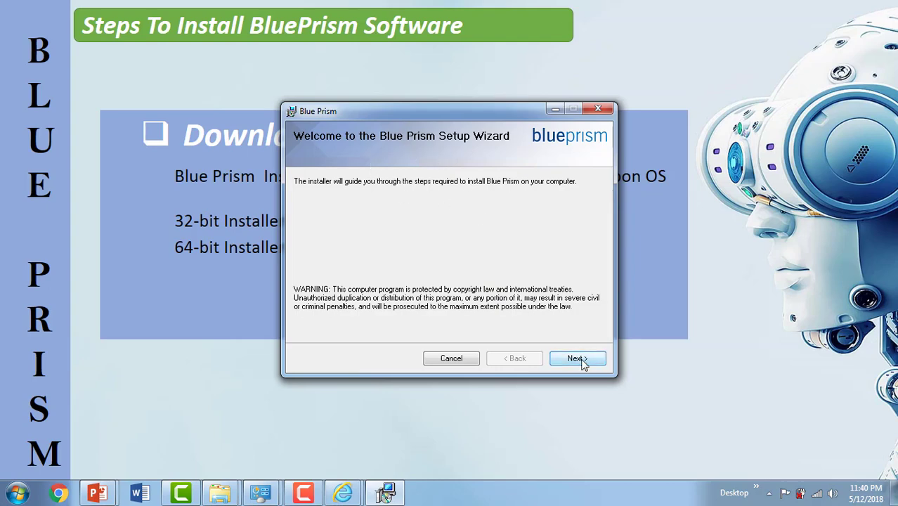
pyautogui.click(577, 359)
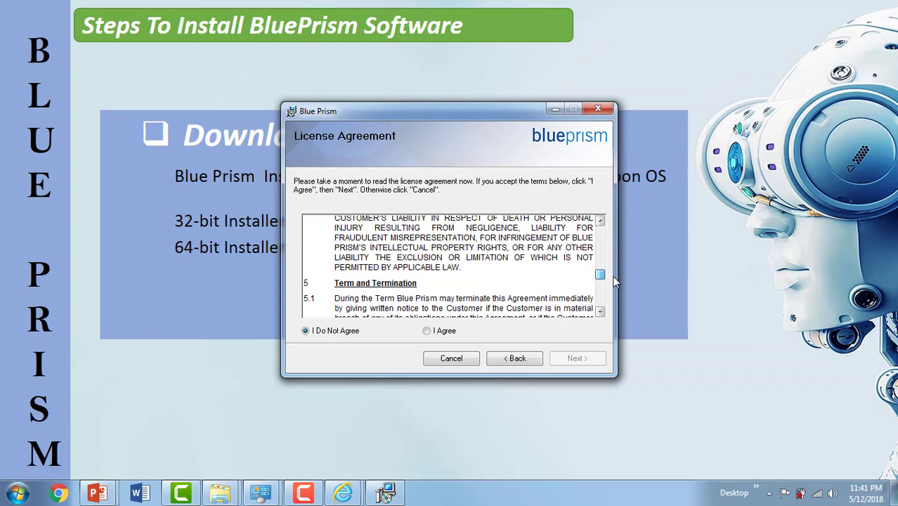
pyautogui.click(426, 330)
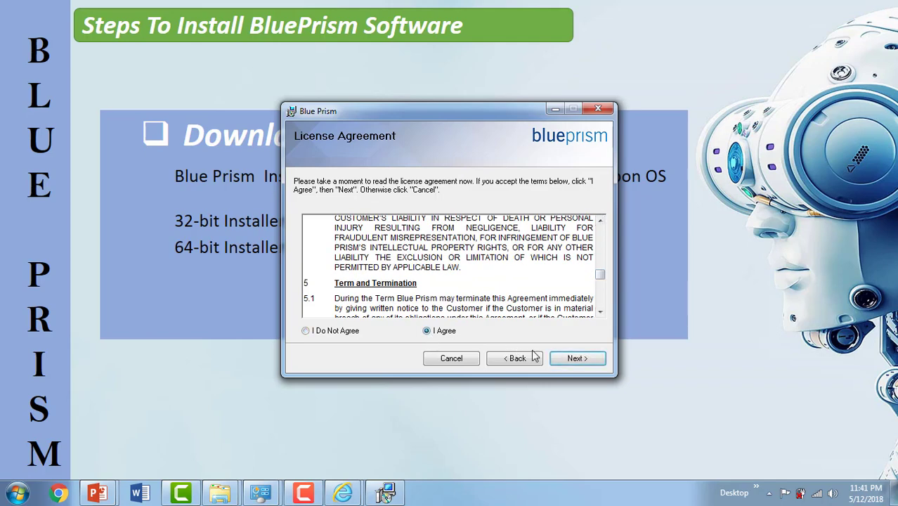
pyautogui.click(577, 357)
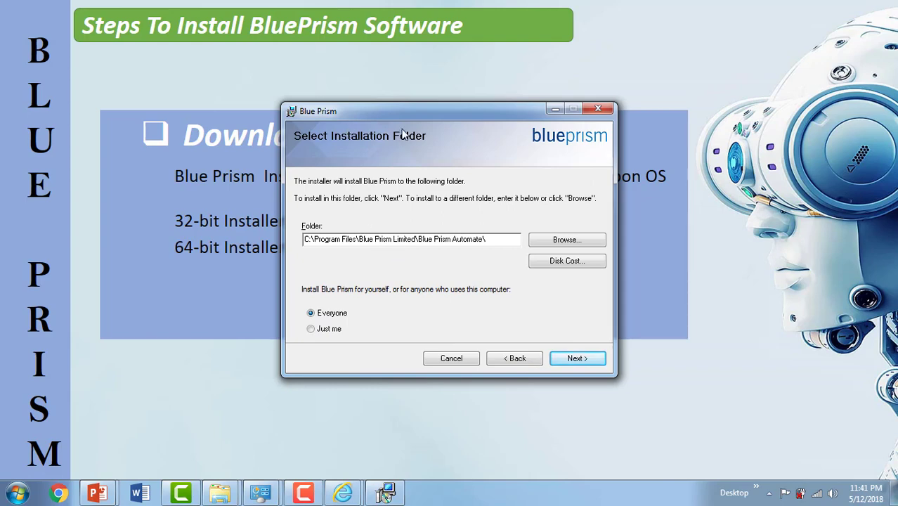
pyautogui.moveTo(333, 291)
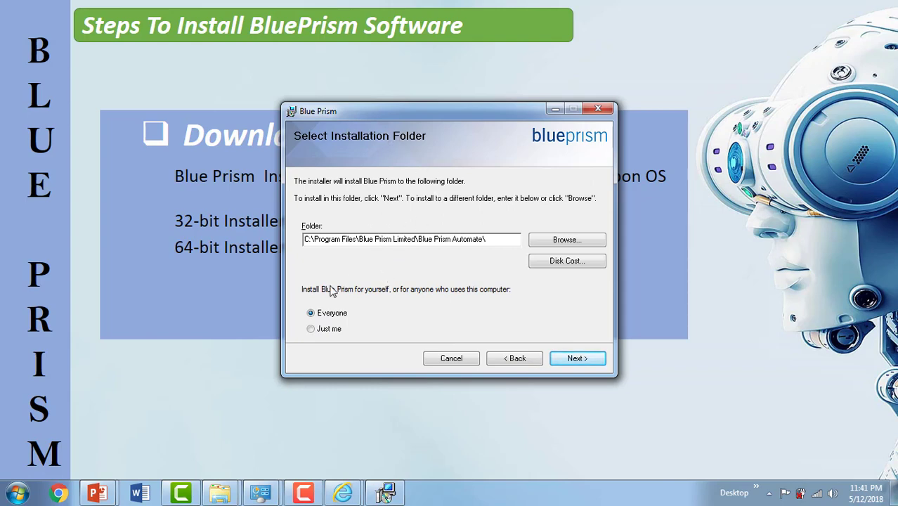
pyautogui.moveTo(436, 304)
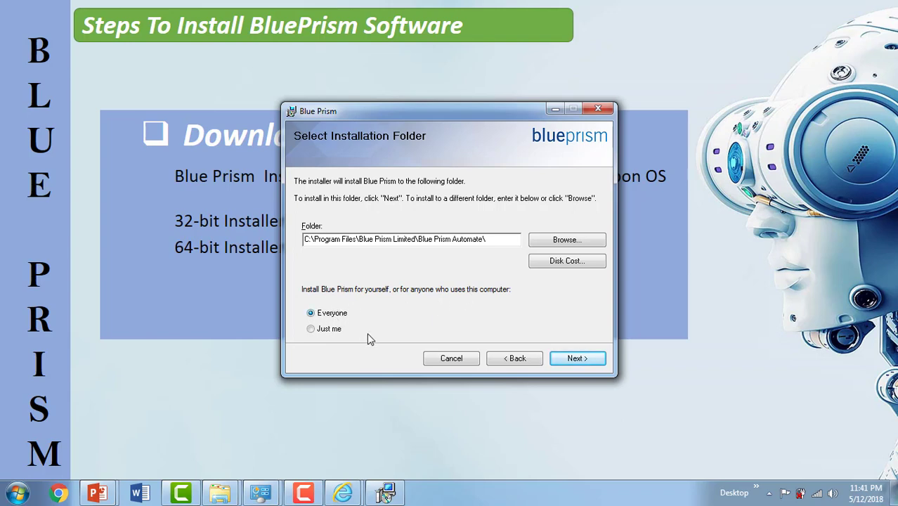
# Keep the default installation folder for Everyone, install Blue Prism, and close the wizard.
pyautogui.click(577, 359)
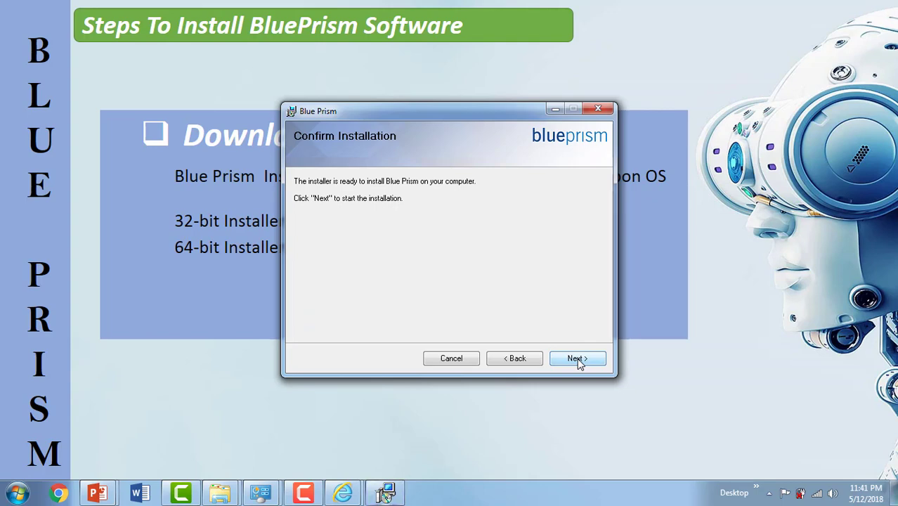
pyautogui.moveTo(355, 178)
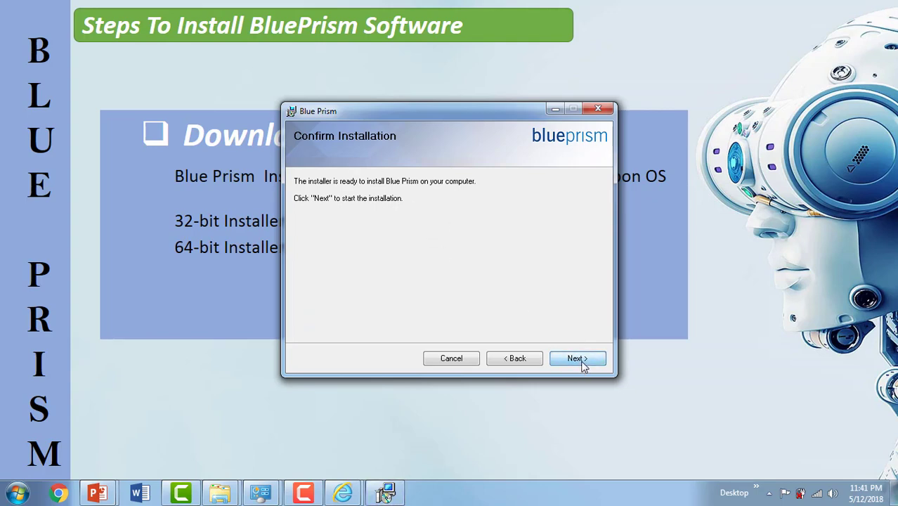
pyautogui.click(577, 359)
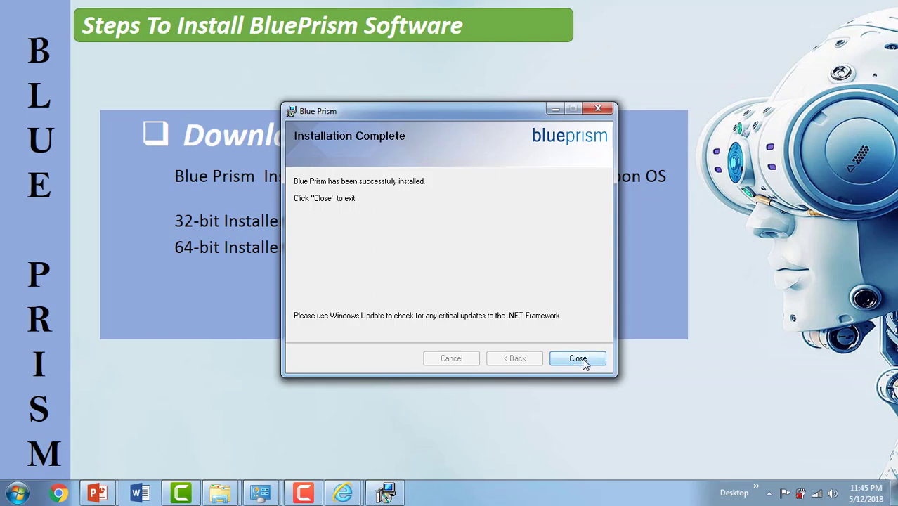
pyautogui.click(578, 359)
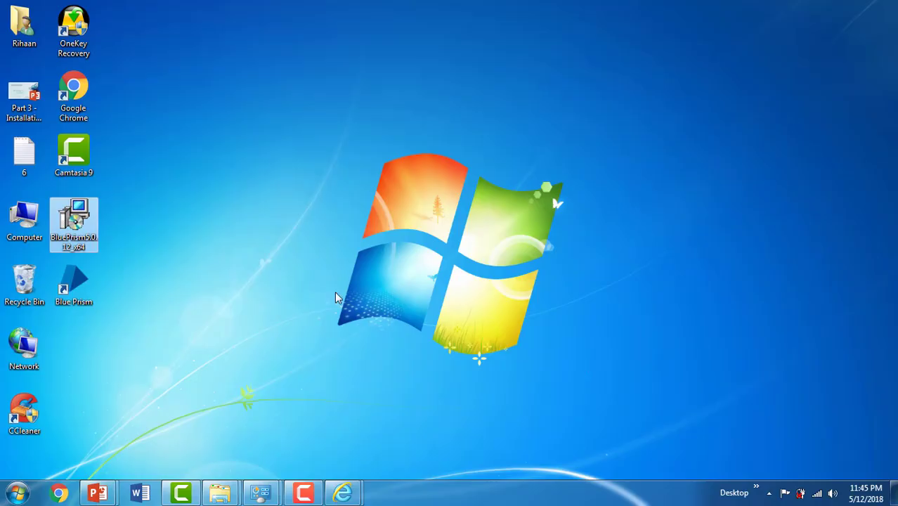
# Launch Blue Prism from its new desktop shortcut.
pyautogui.click(73, 285)
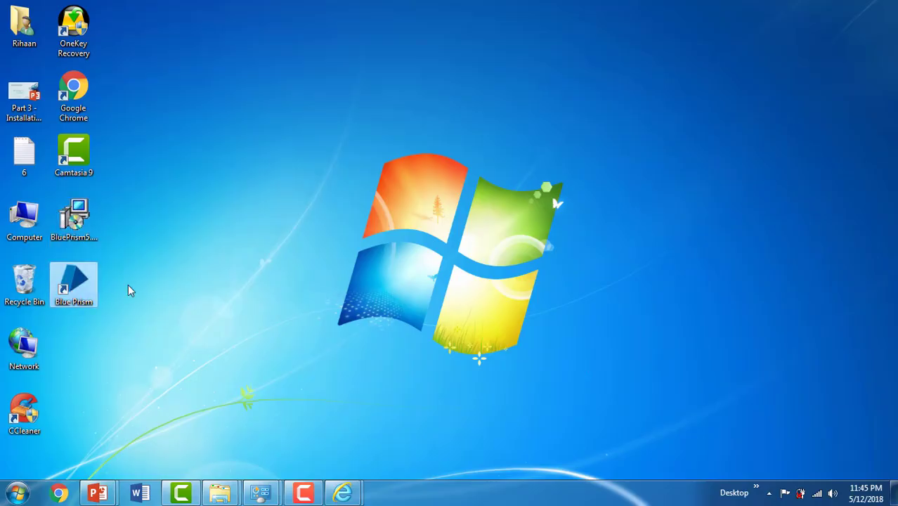
pyautogui.moveTo(66, 286)
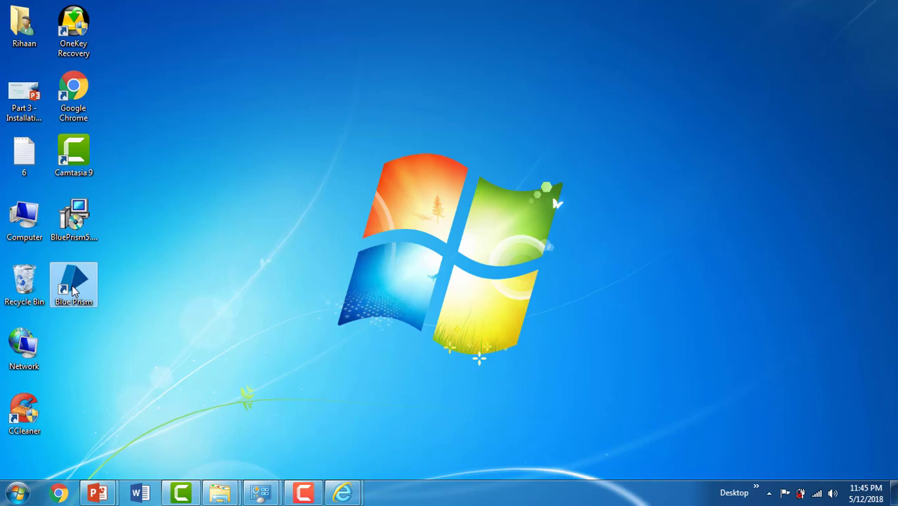
pyautogui.doubleClick(73, 284)
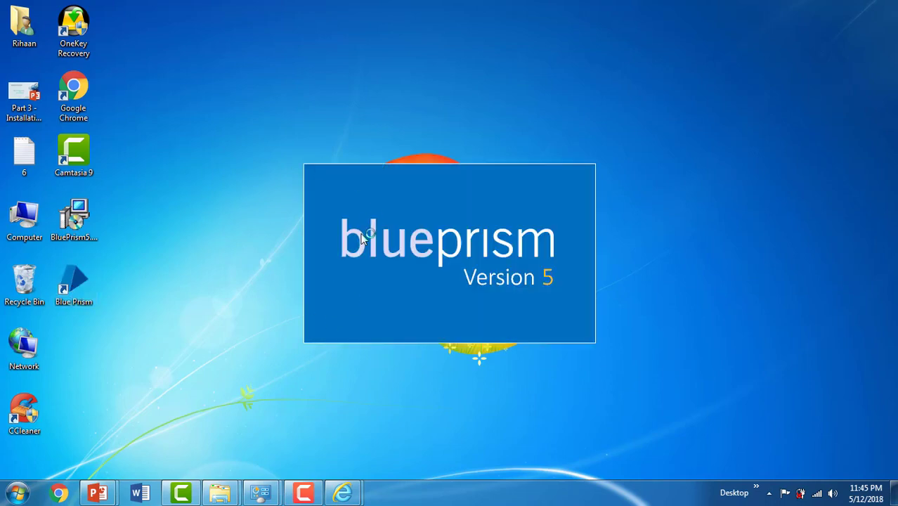
pyautogui.moveTo(457, 273)
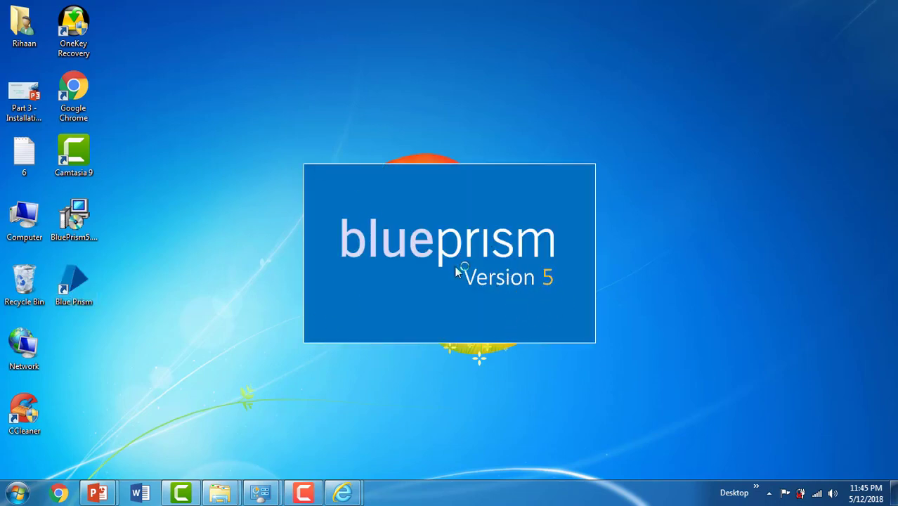